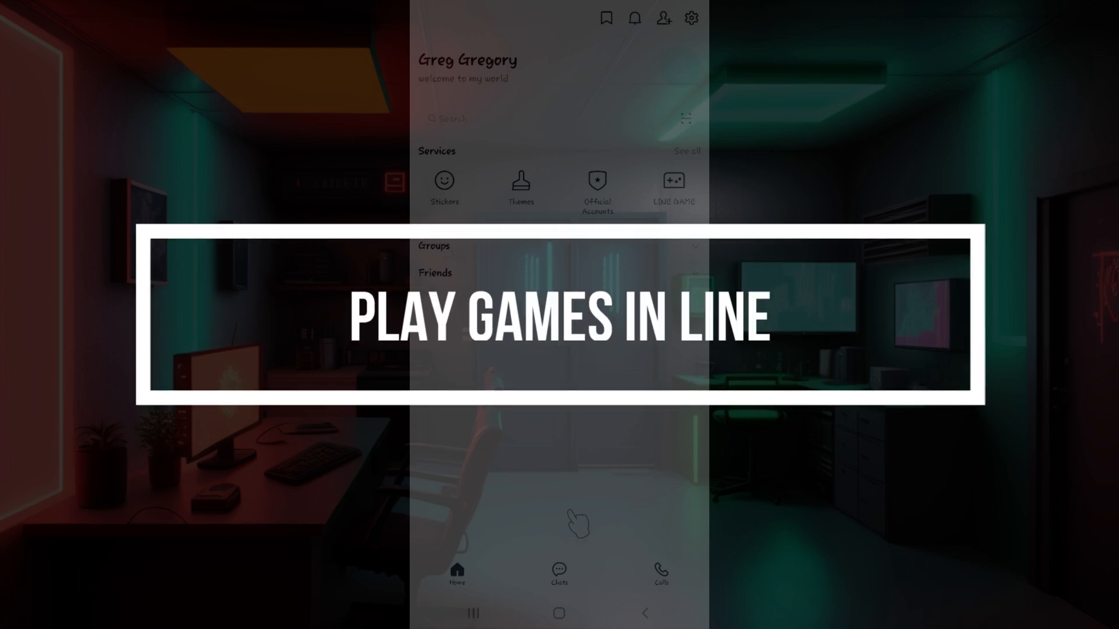
# - From the Home tab's Services, open the LINE GAME page showing popular games and game collections
pyautogui.click(597, 179)
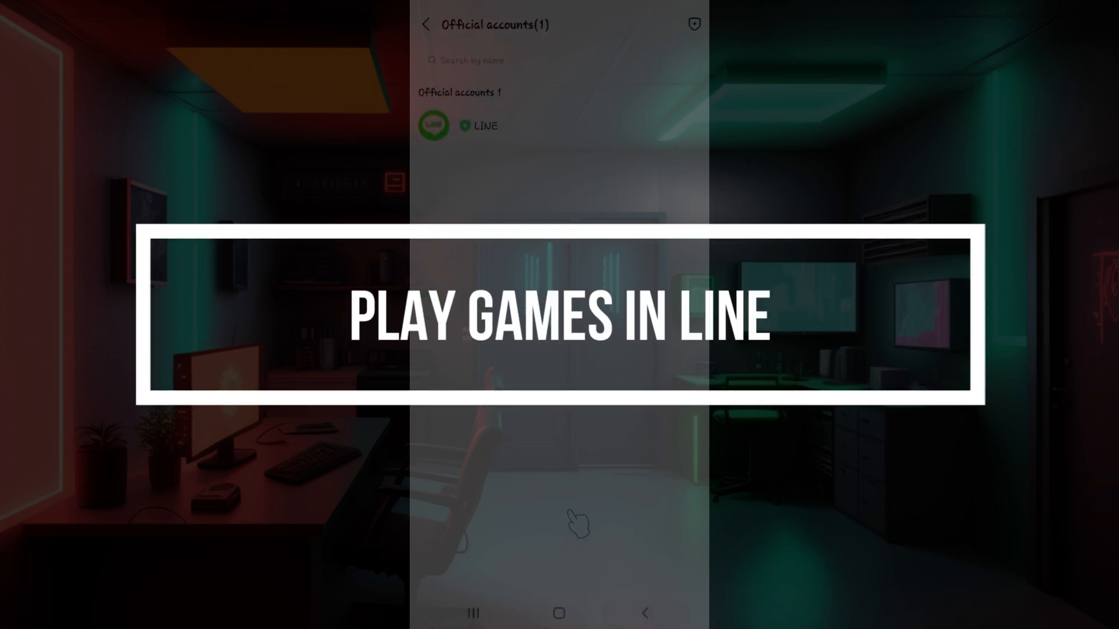
pyautogui.click(424, 24)
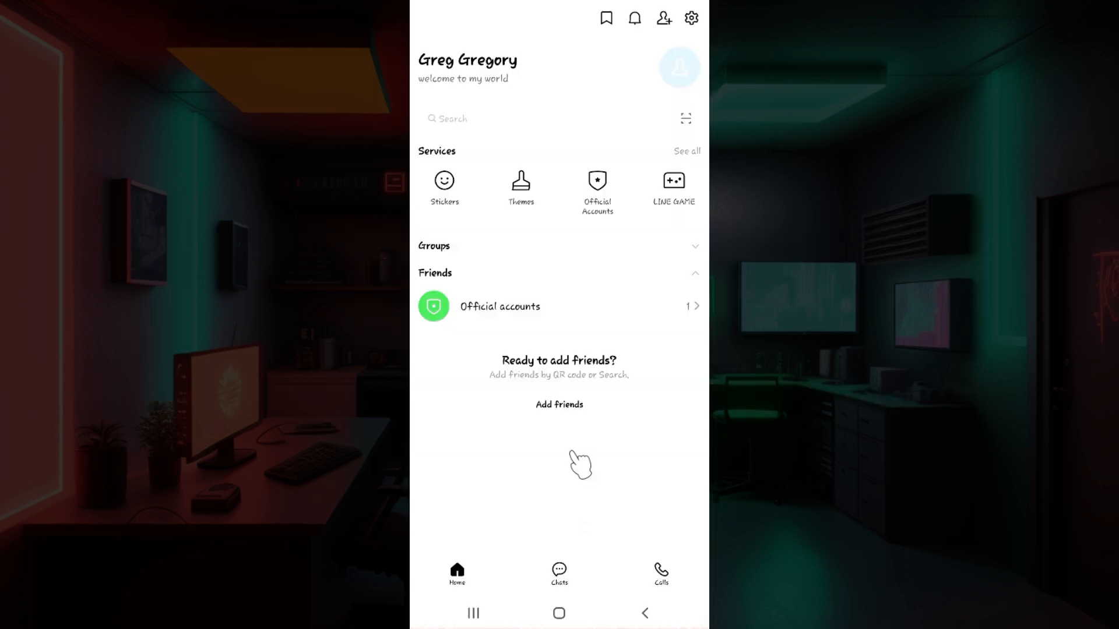
pyautogui.moveTo(492, 369)
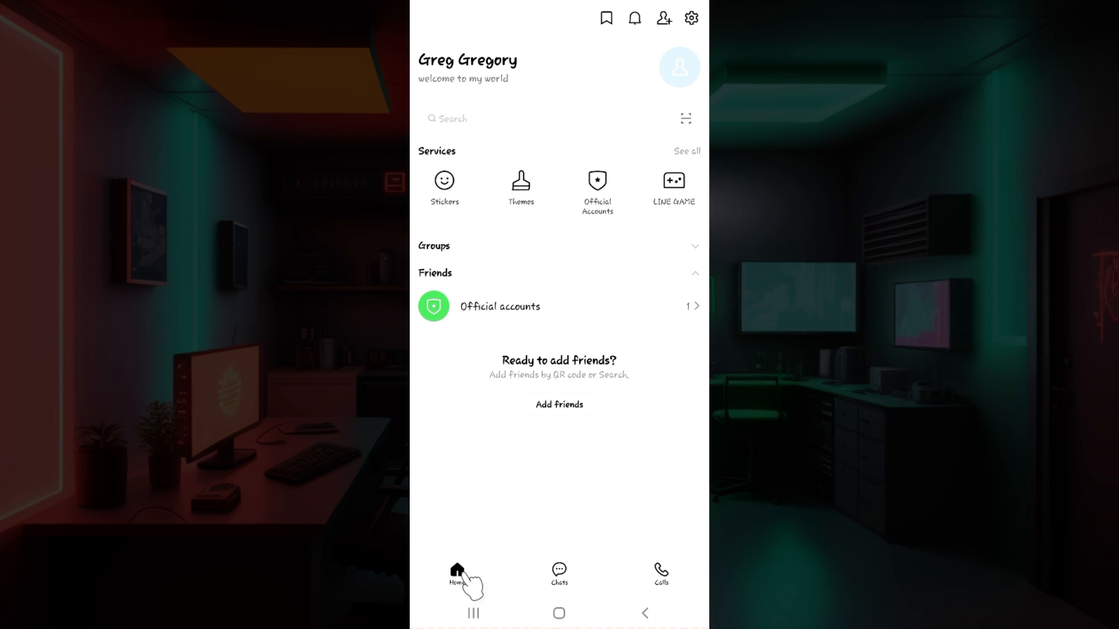
pyautogui.moveTo(627, 194)
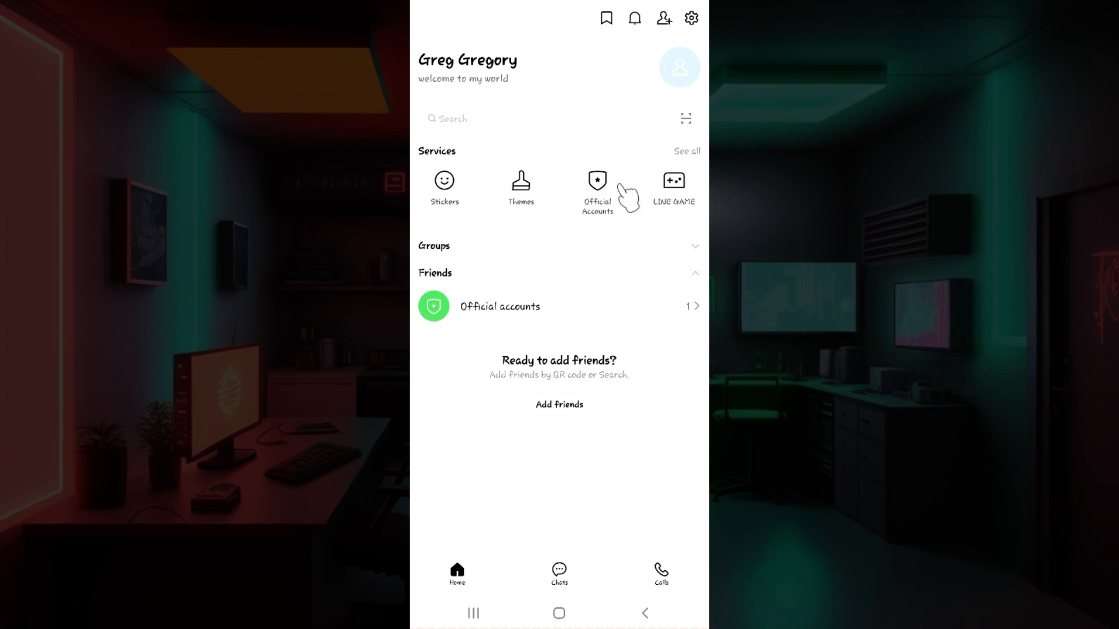
pyautogui.moveTo(521, 178)
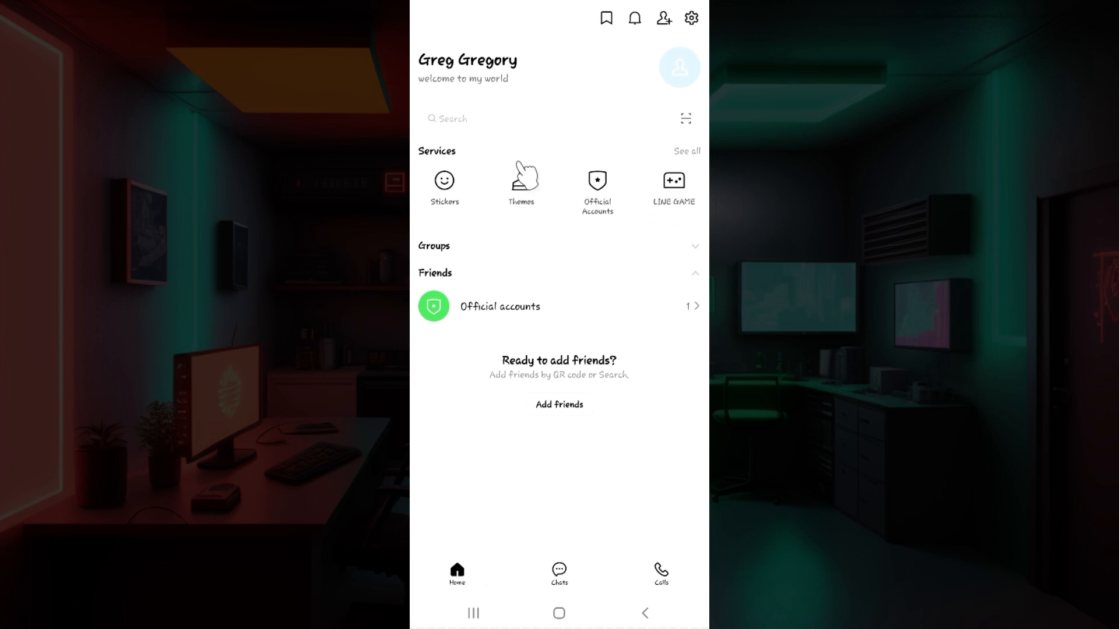
pyautogui.moveTo(678, 211)
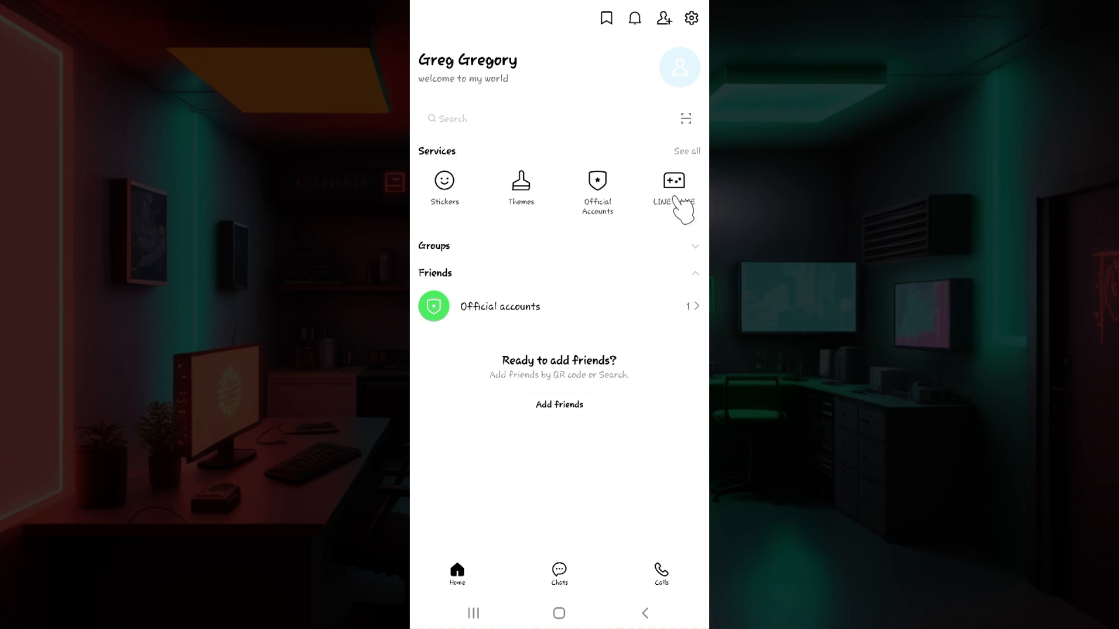
pyautogui.click(673, 185)
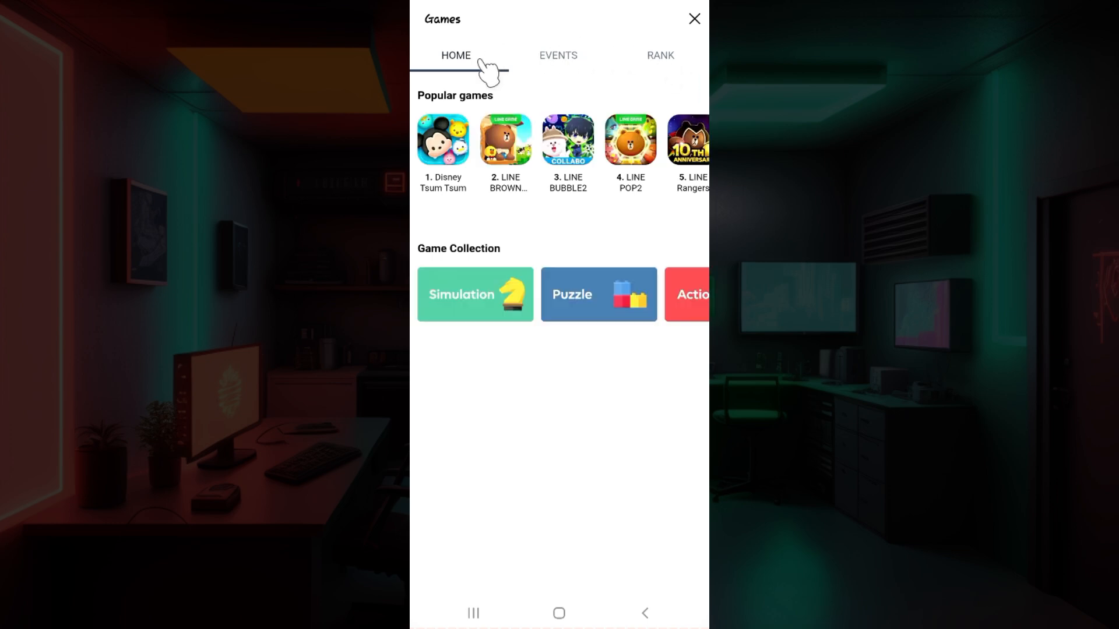
pyautogui.moveTo(545, 67)
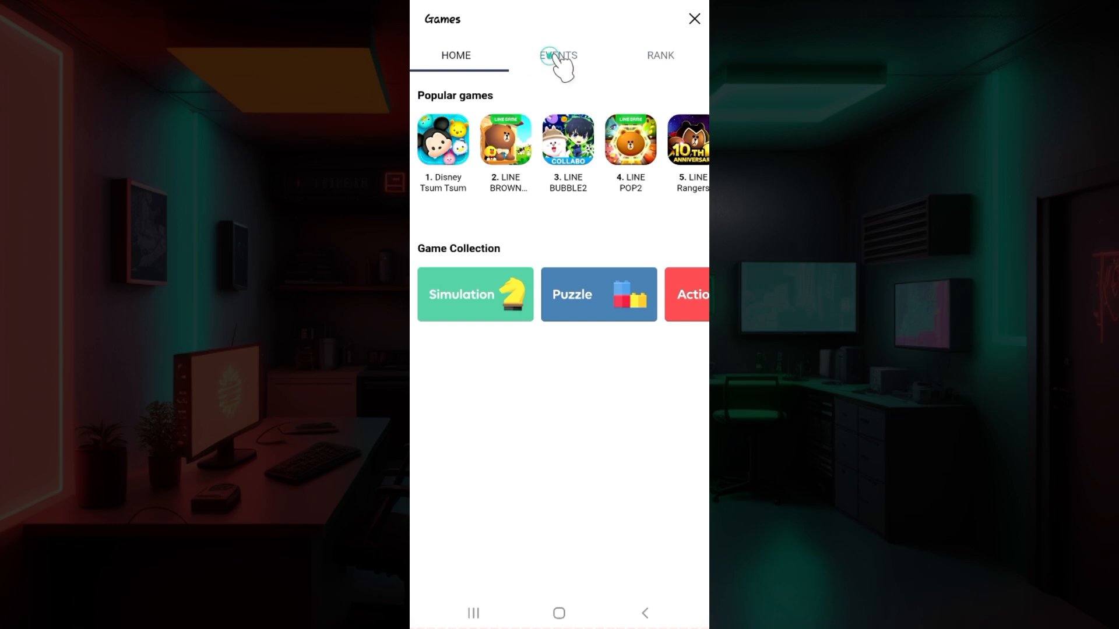
pyautogui.click(558, 56)
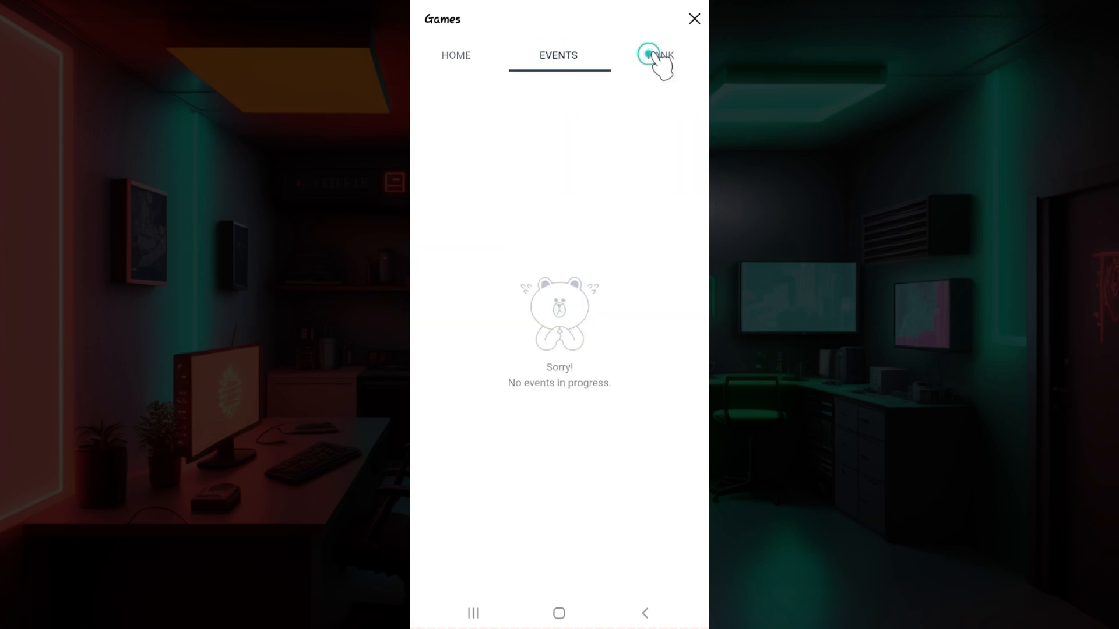
pyautogui.click(660, 56)
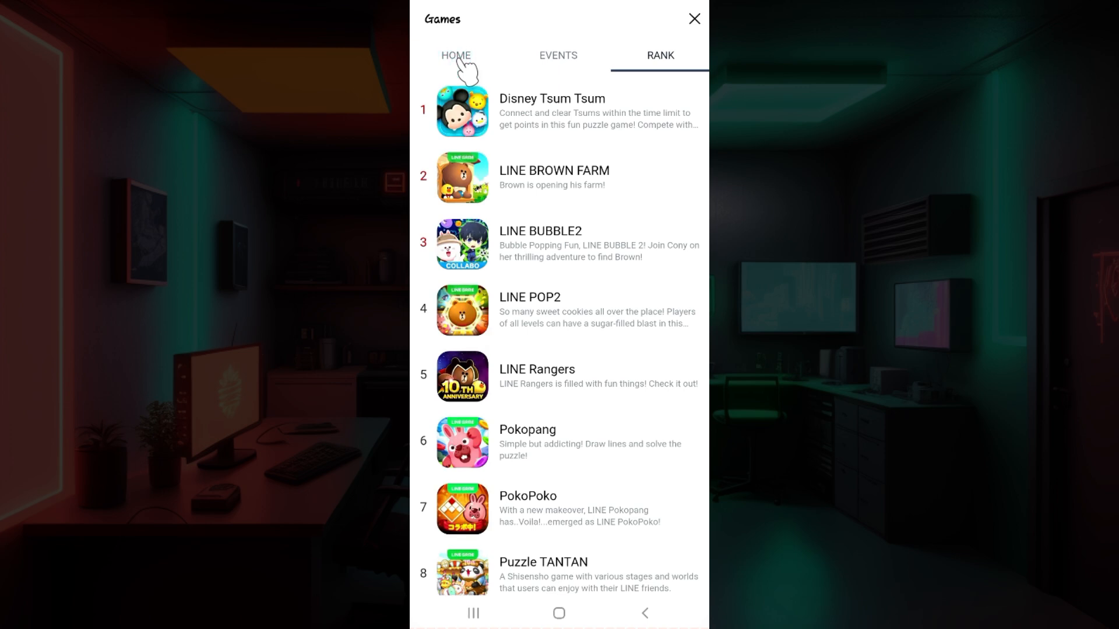
pyautogui.click(456, 56)
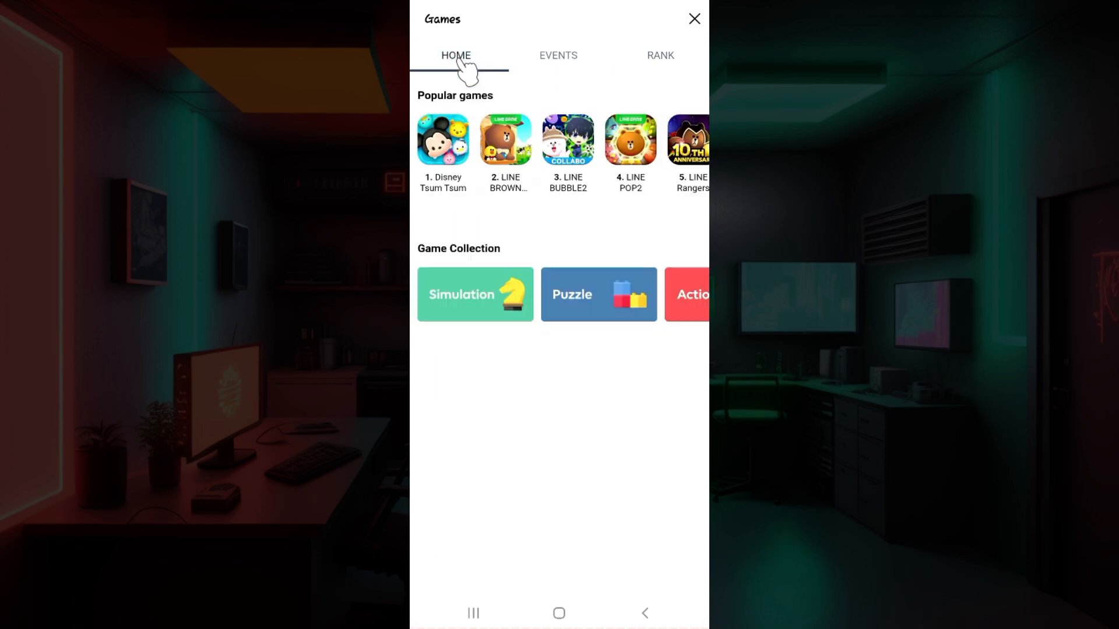
pyautogui.moveTo(576, 159)
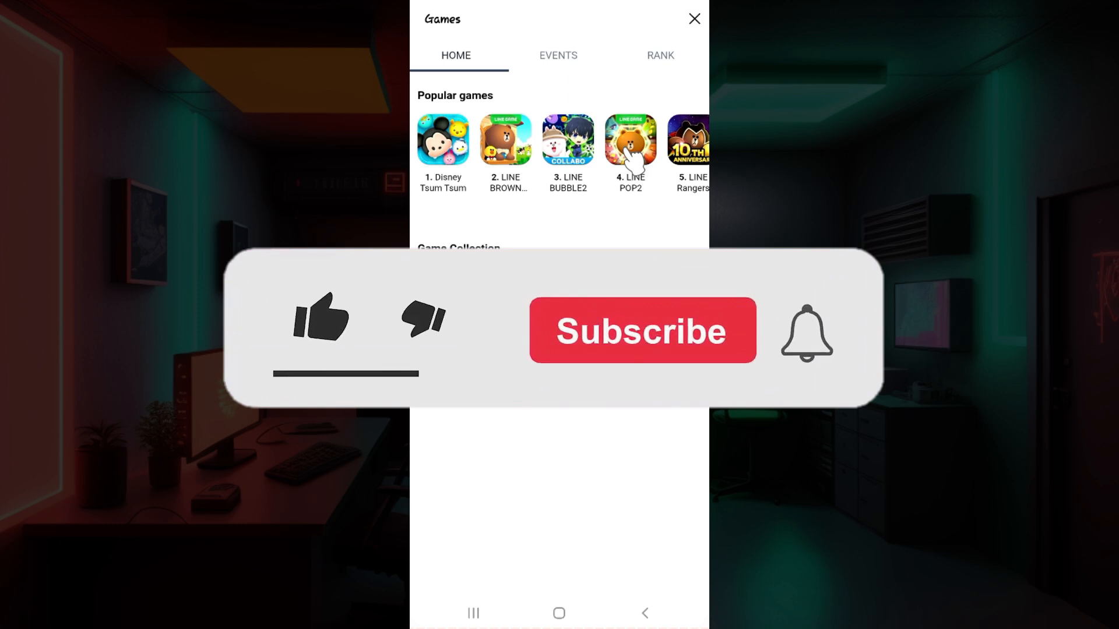
pyautogui.click(319, 317)
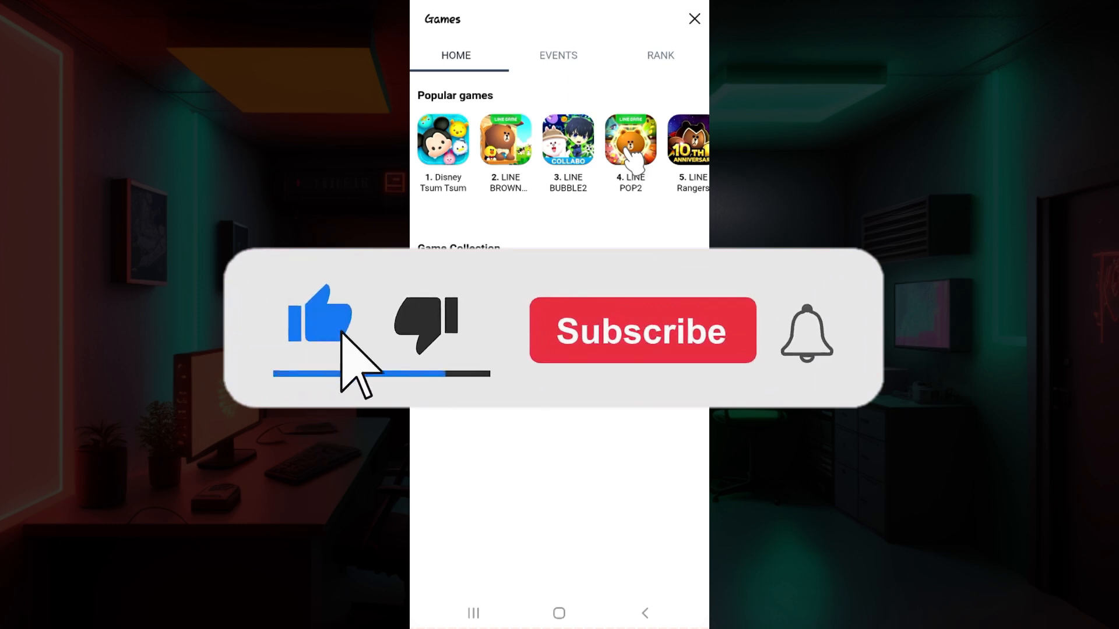
pyautogui.click(641, 330)
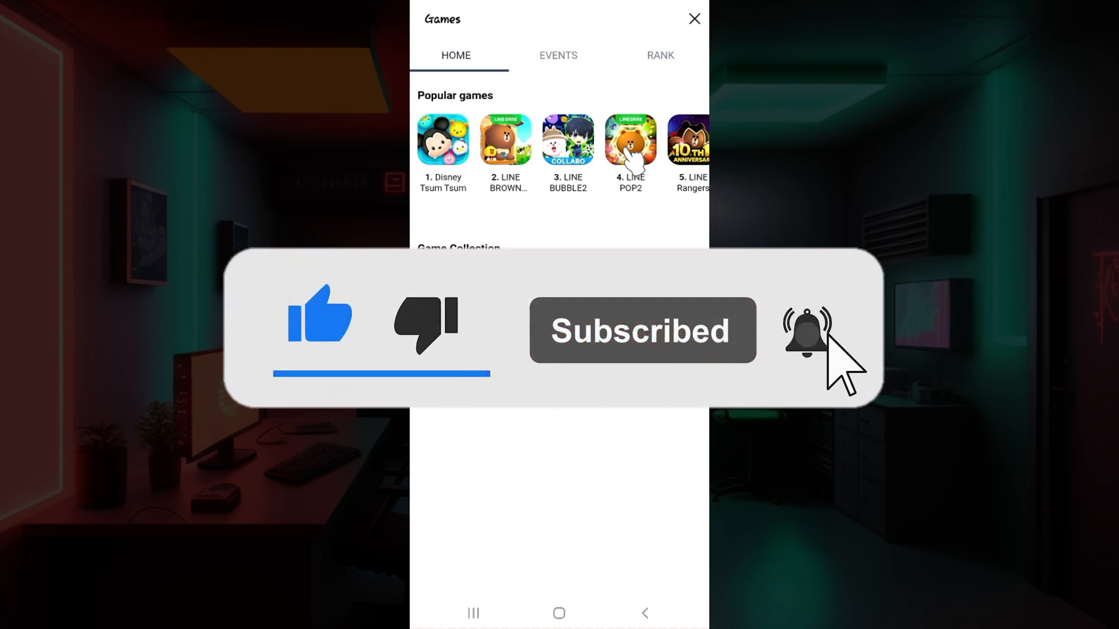